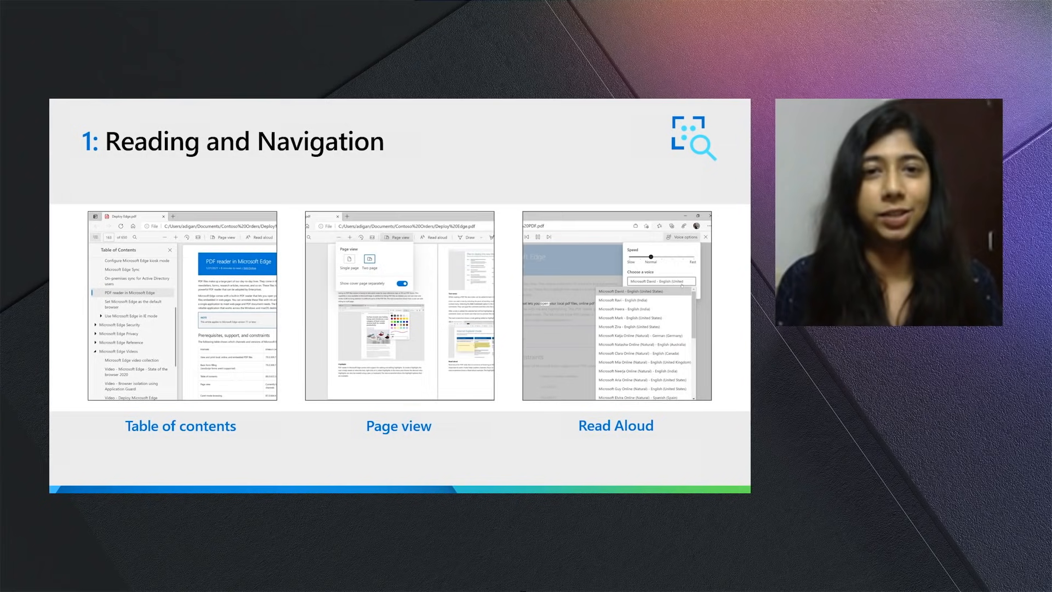
Advance to the slide showing the blue ink circle around 'Inking'.
key("Right")
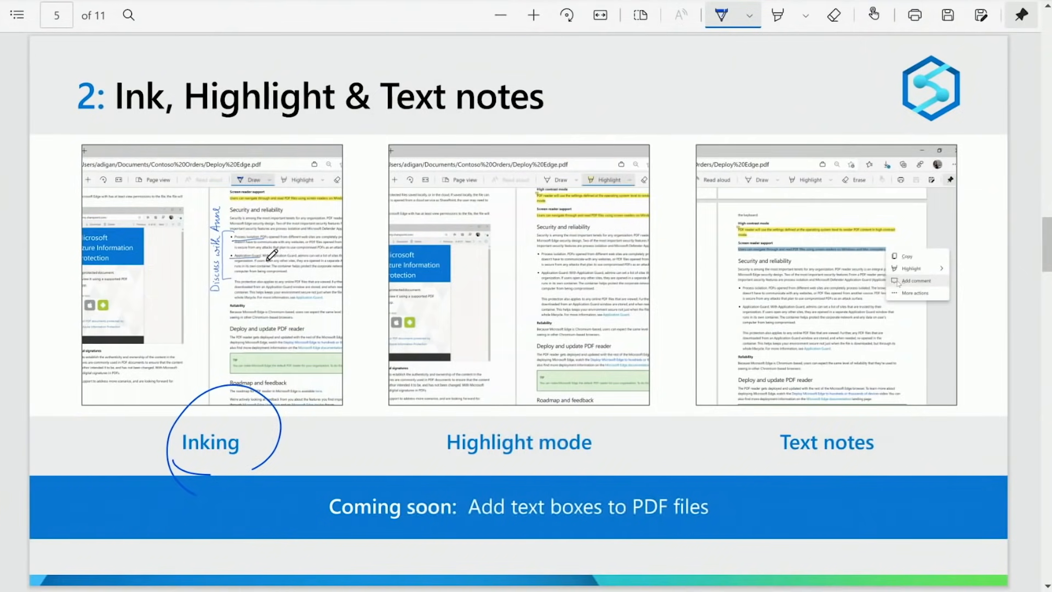
Attach a text note reading 'Hey!' to the highlighted slide.
left_click(776, 15)
type("H")
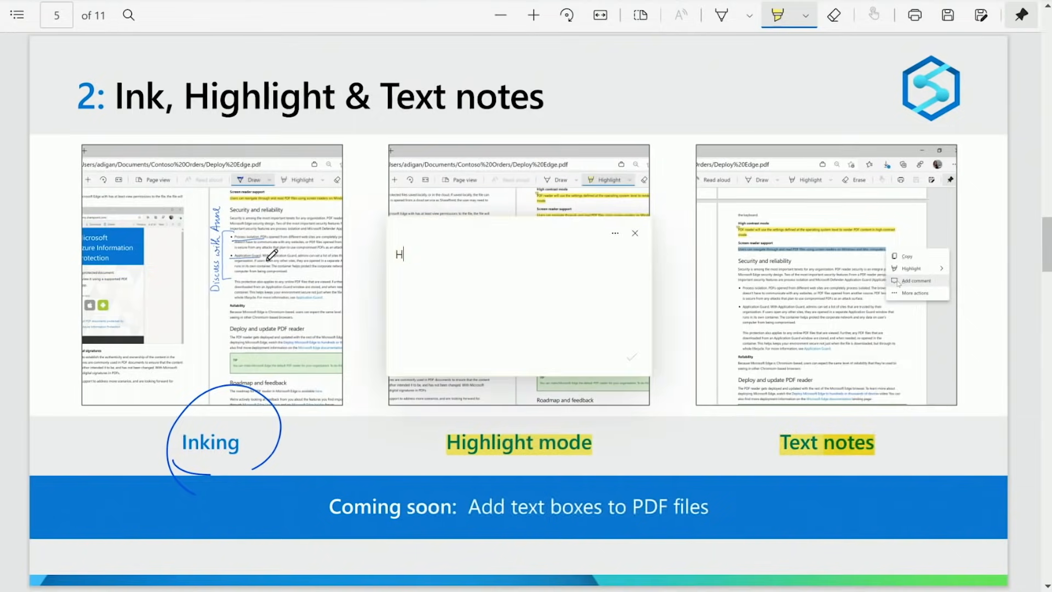
type("ey!")
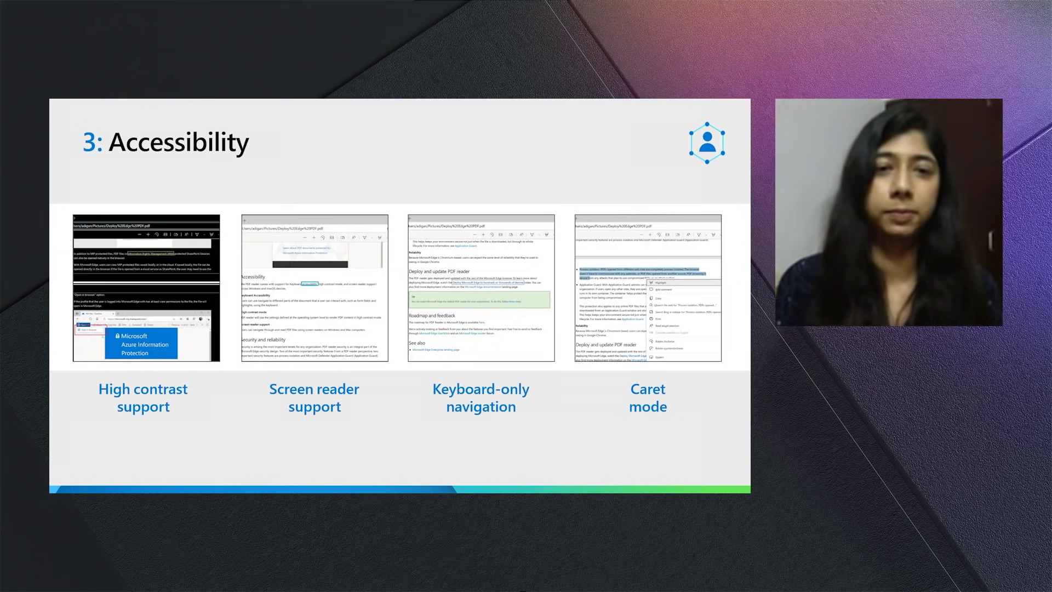
Advance from the Accessibility slide to Validate Digital Signatures.
key("Right")
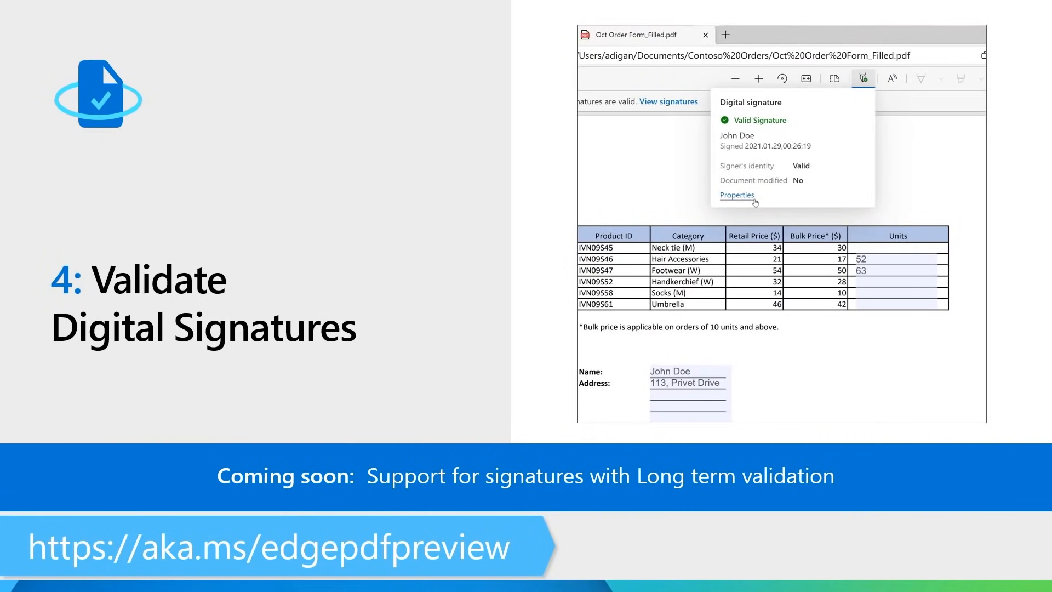